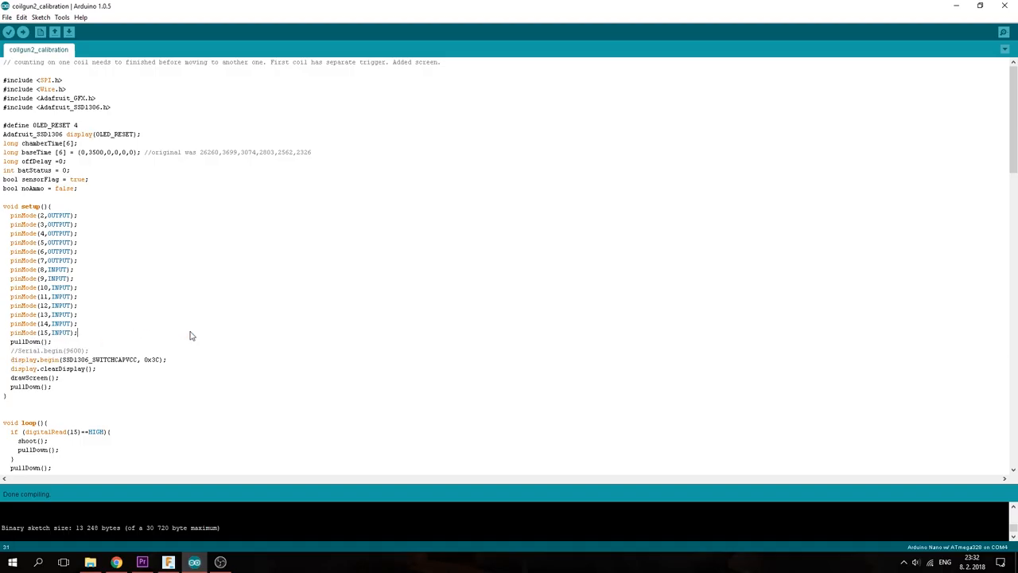
Scroll down the coilgun2_calibration sketch to bring the baseTime array into view
scroll("down", 3)
type("4")
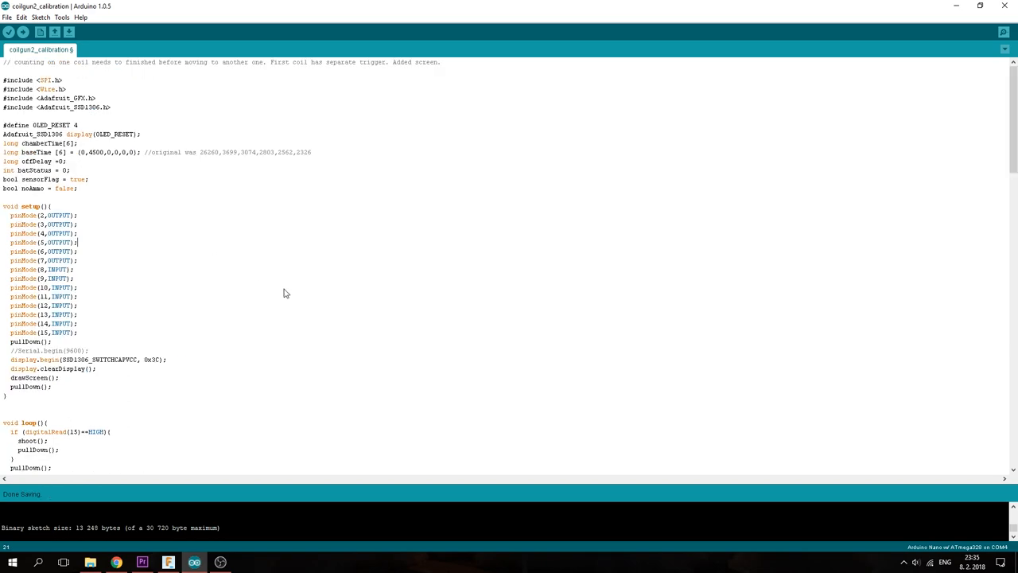
mouse_move(225, 262)
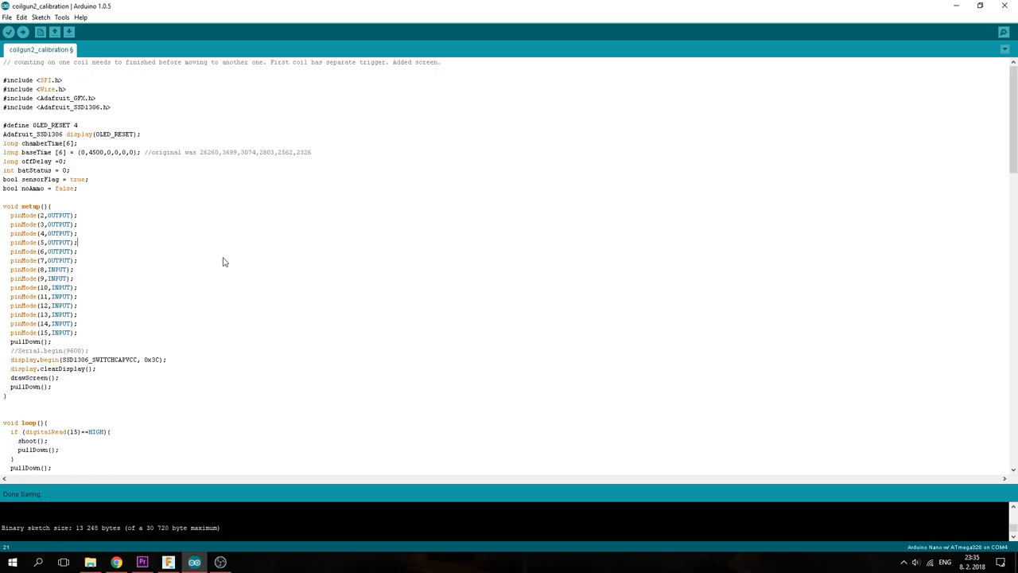
Replace 4500 in the baseTime array with 2500 and upload the sketch to the Nano
double_click(95, 152)
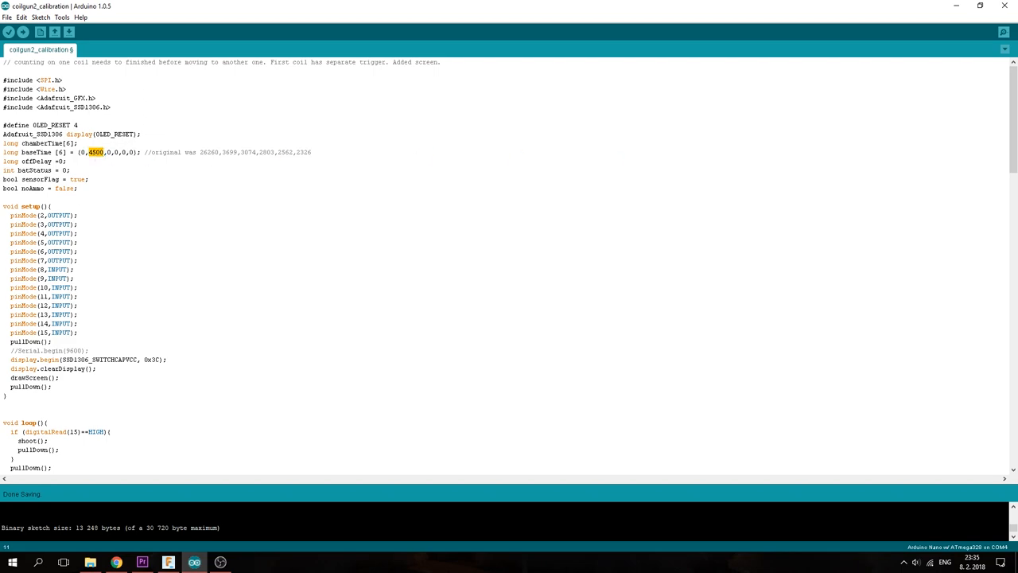
type("0")
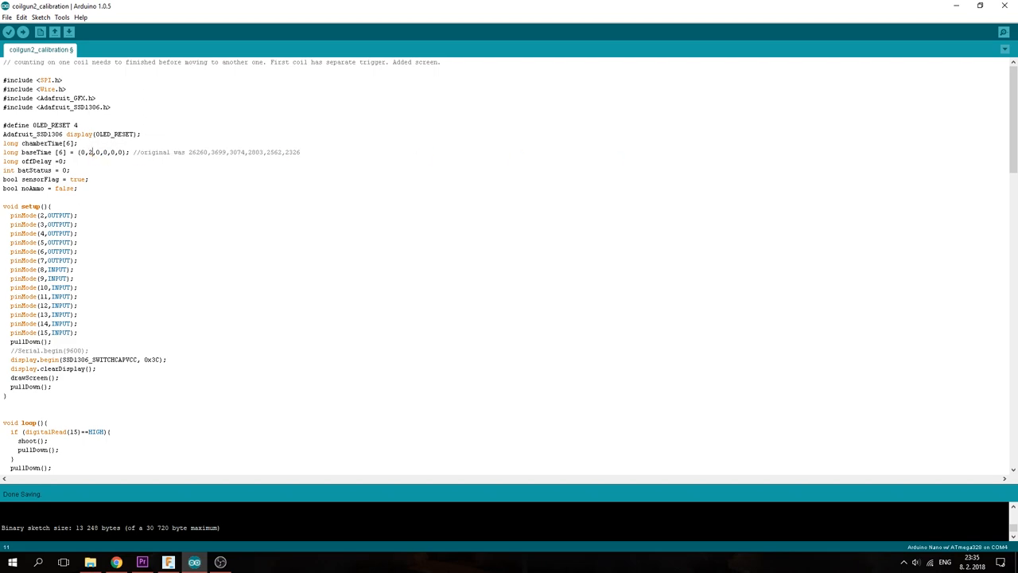
type("500")
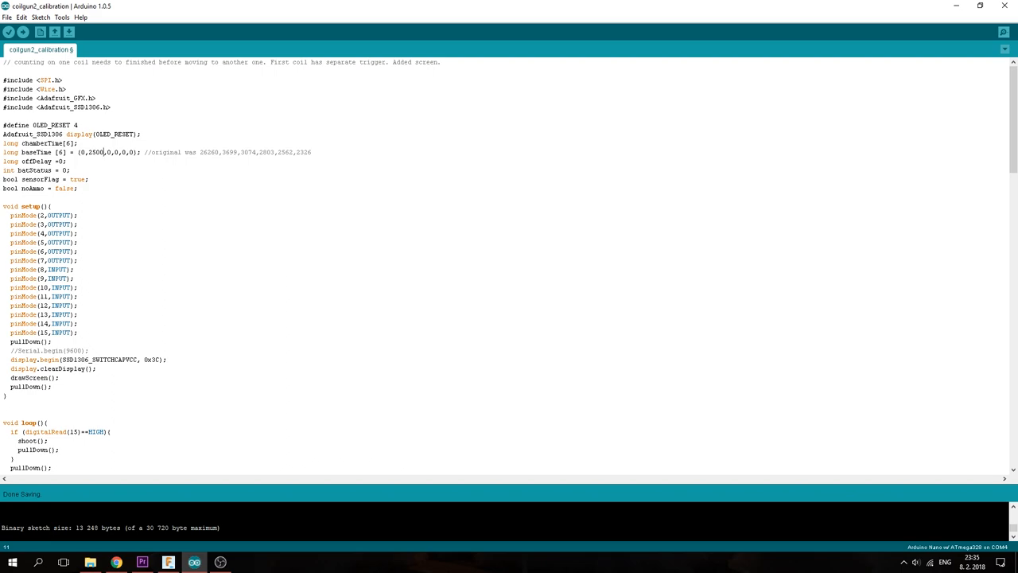
mouse_move(428, 208)
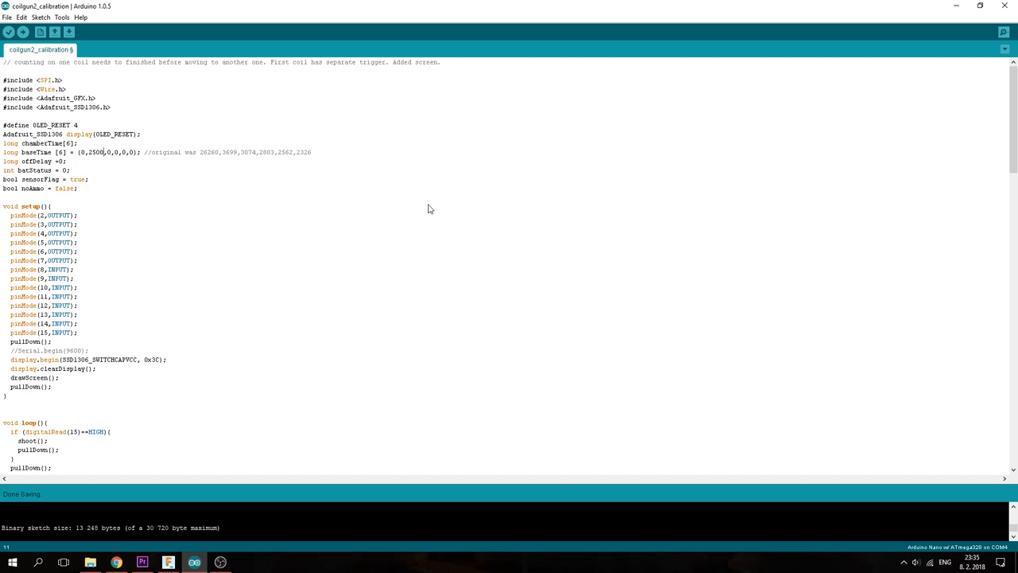
left_click(23, 32)
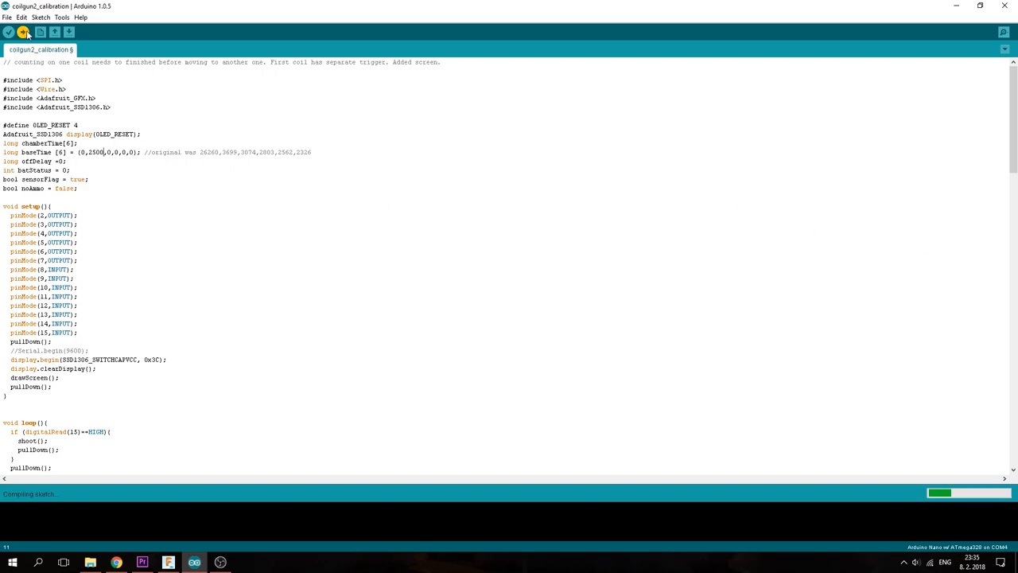